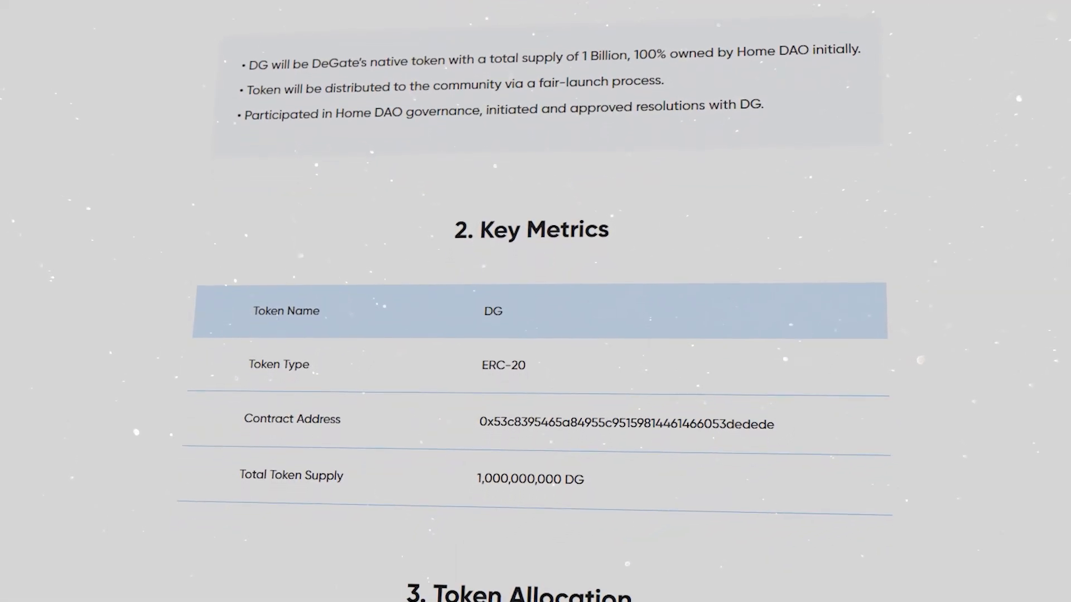
Scroll the DG Token docs page past Key Metrics down to the Token Allocation table.
scroll(down, 3)
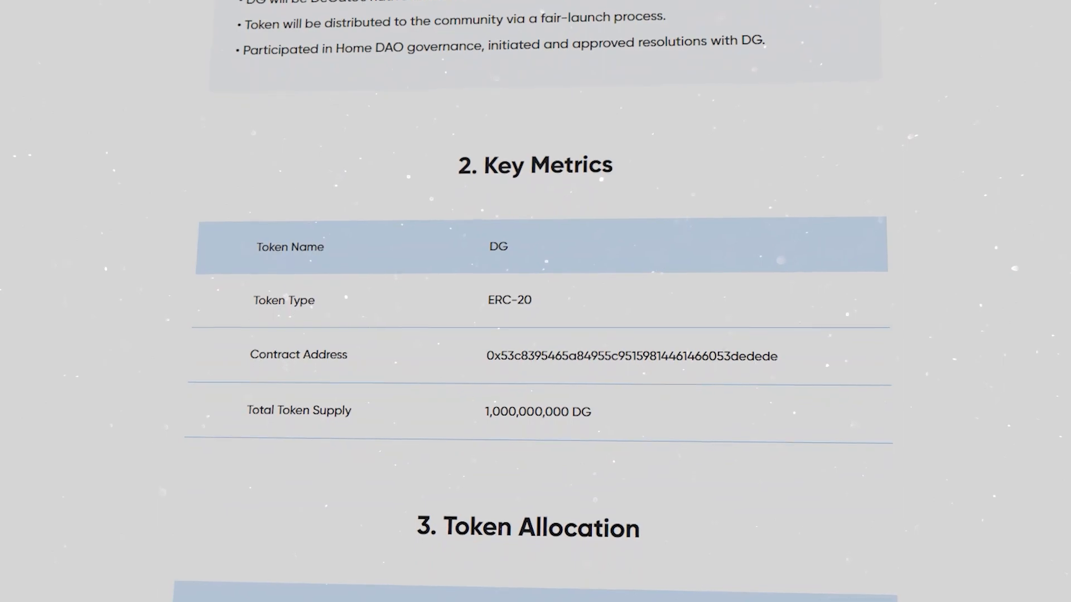
scroll(down, 3)
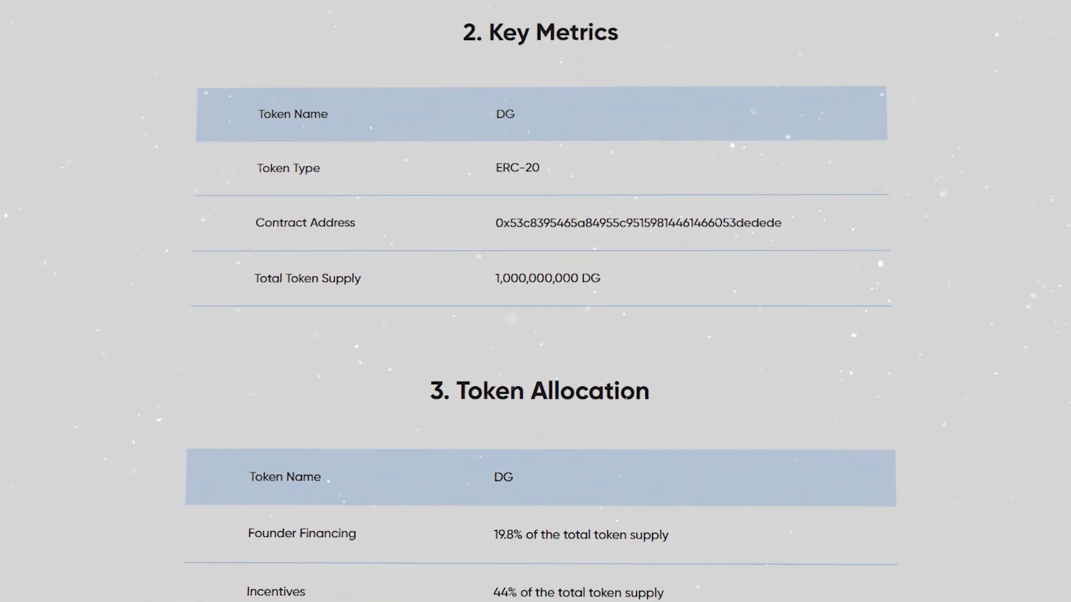
scroll(down, 3)
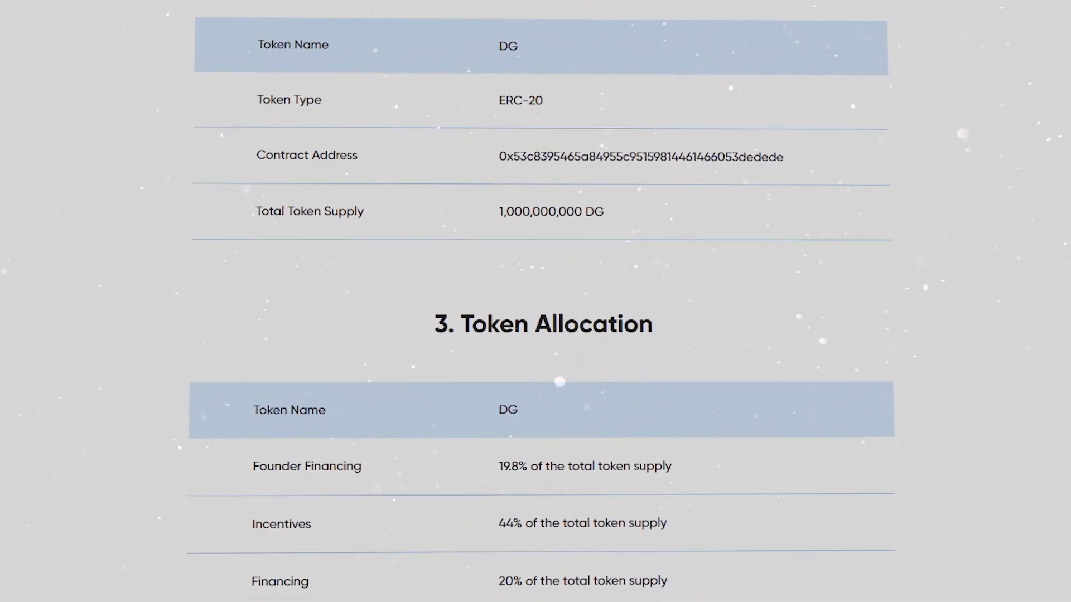
scroll(down, 3)
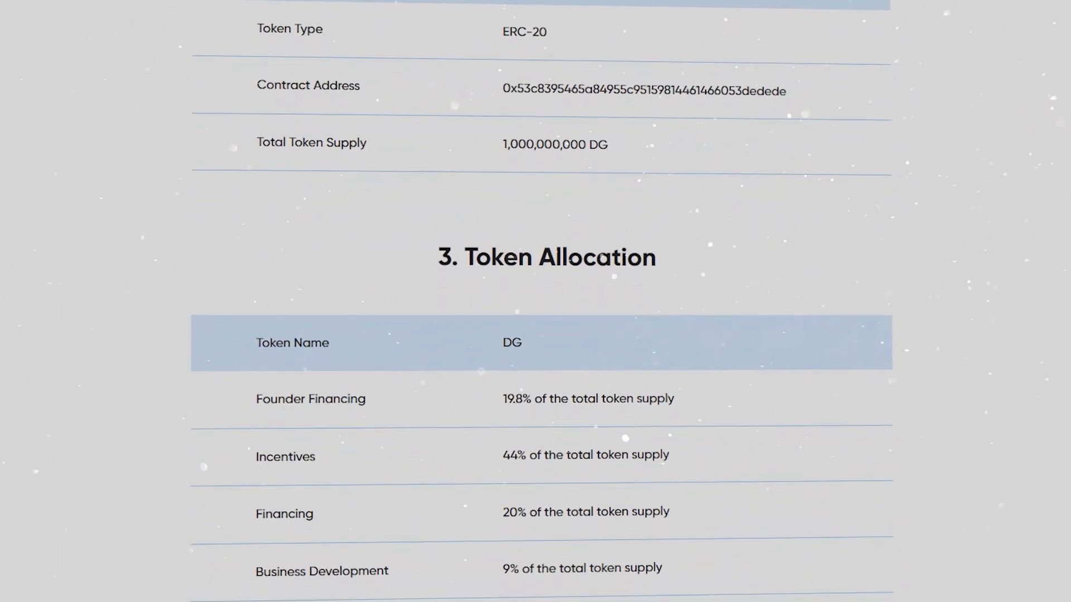
scroll(down, 3)
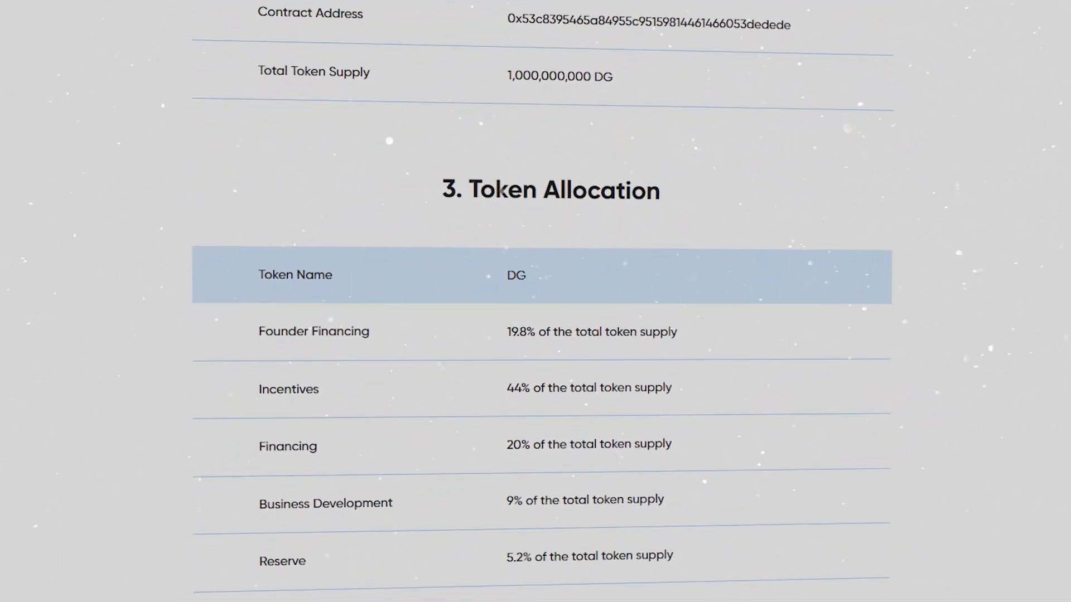
scroll(down, 3)
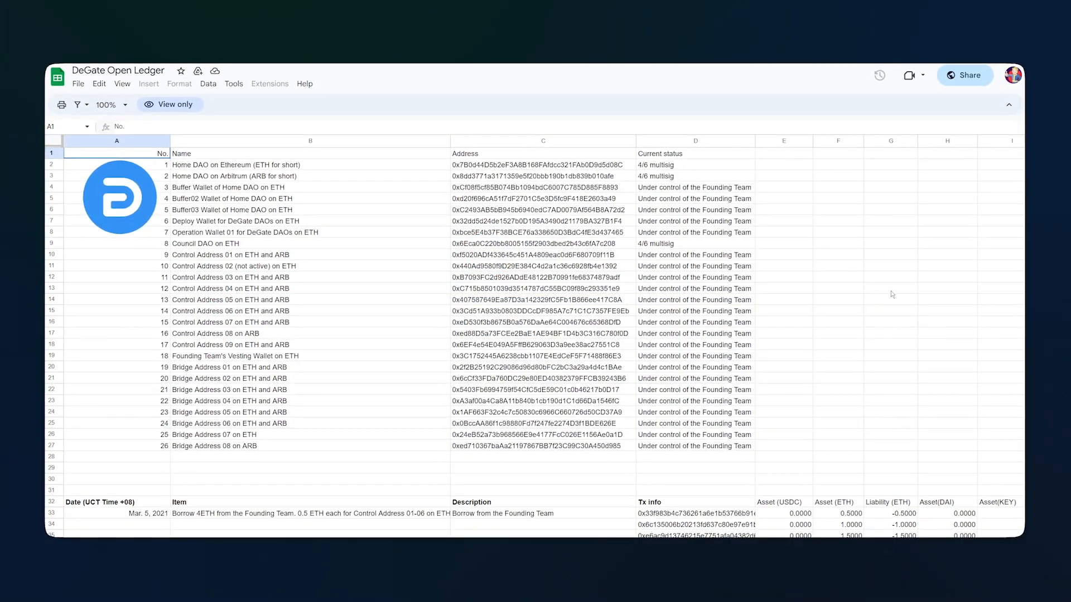
Scroll the Open Ledger spreadsheet rows down to the March 2023 transactions.
scroll(down, 3)
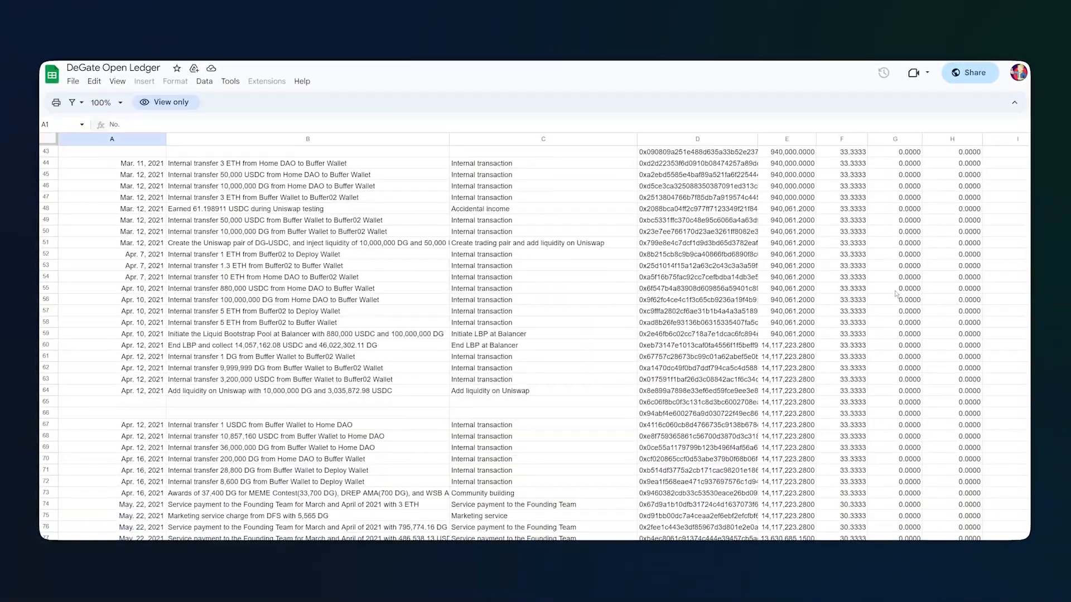
scroll(down, 3)
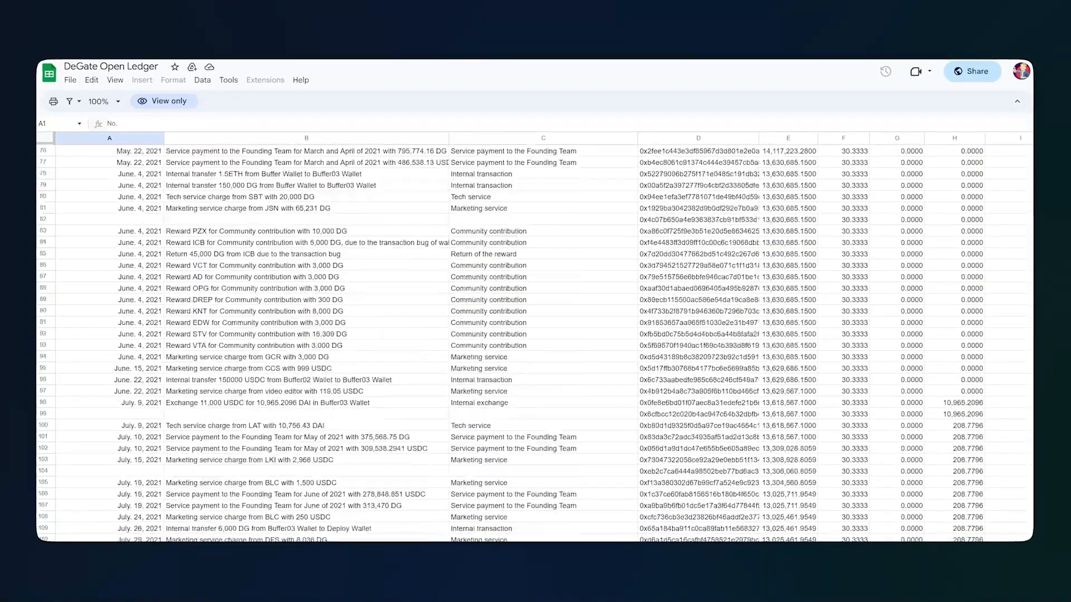
scroll(down, 3)
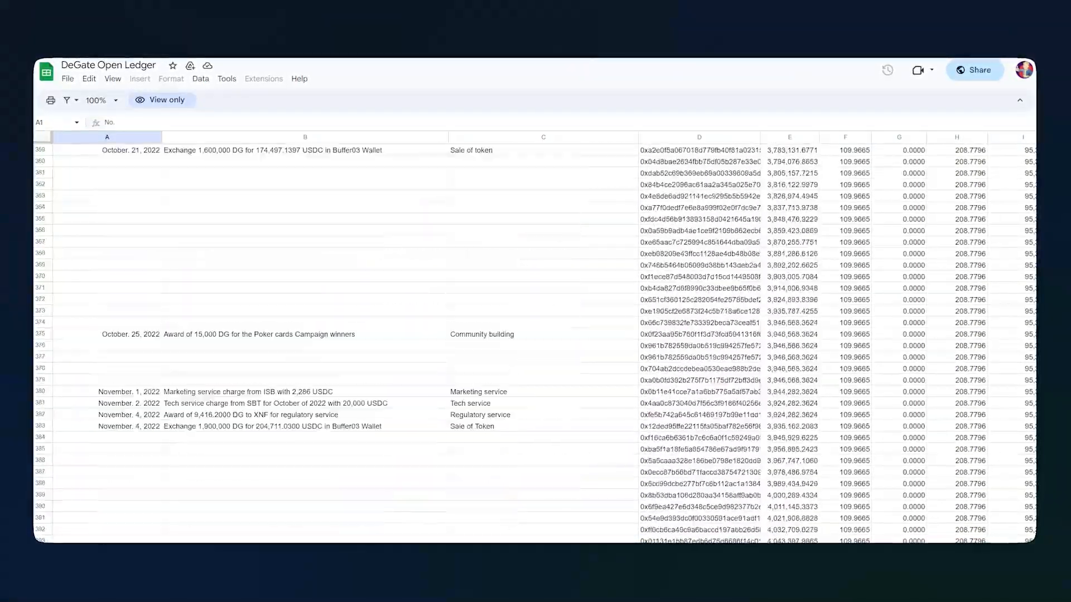
scroll(down, 3)
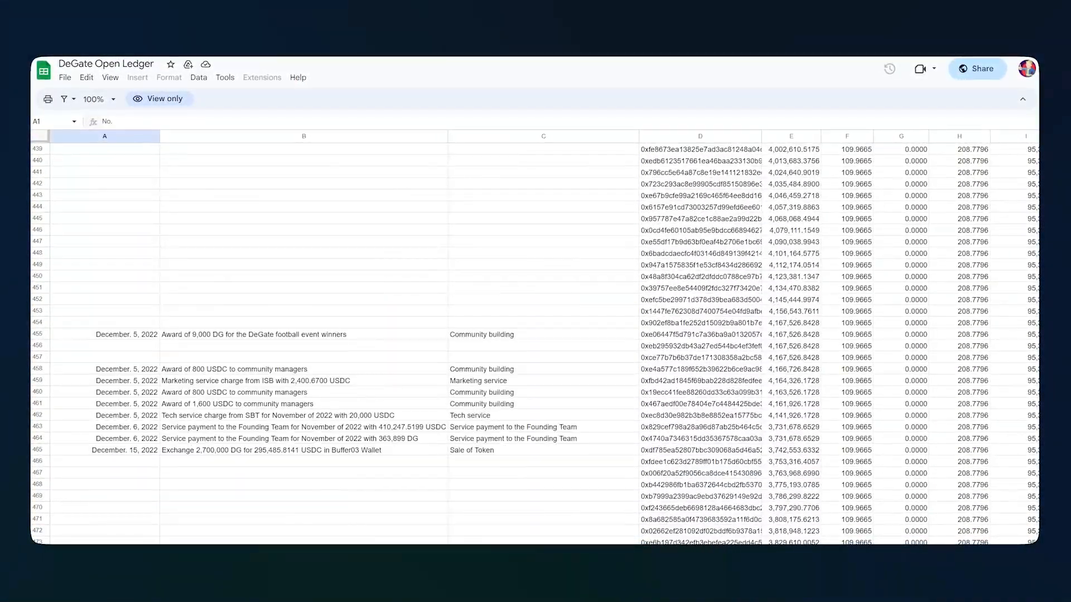
scroll(down, 3)
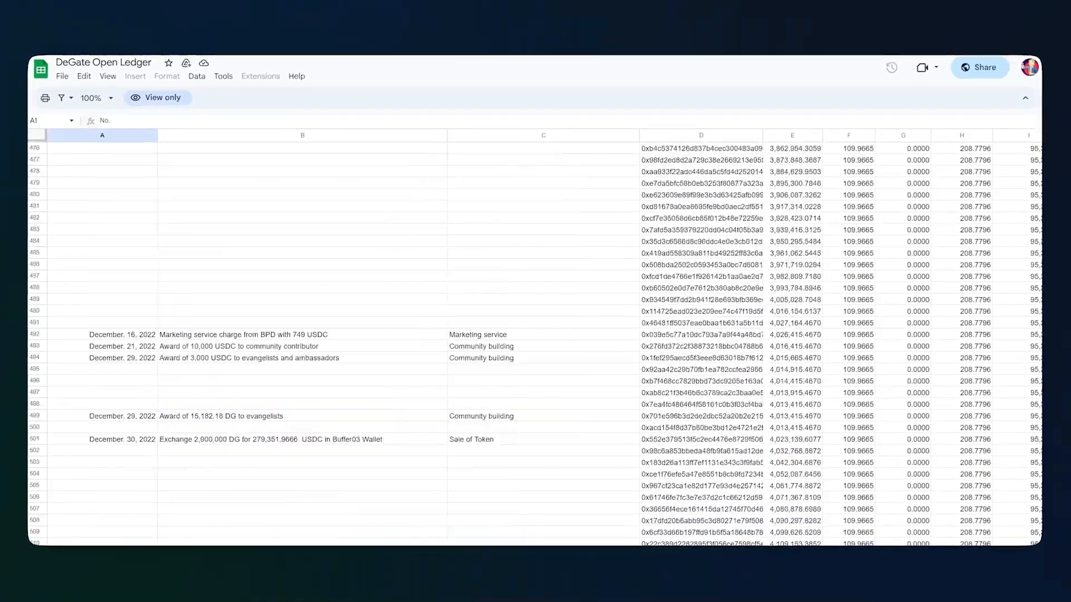
scroll(down, 3)
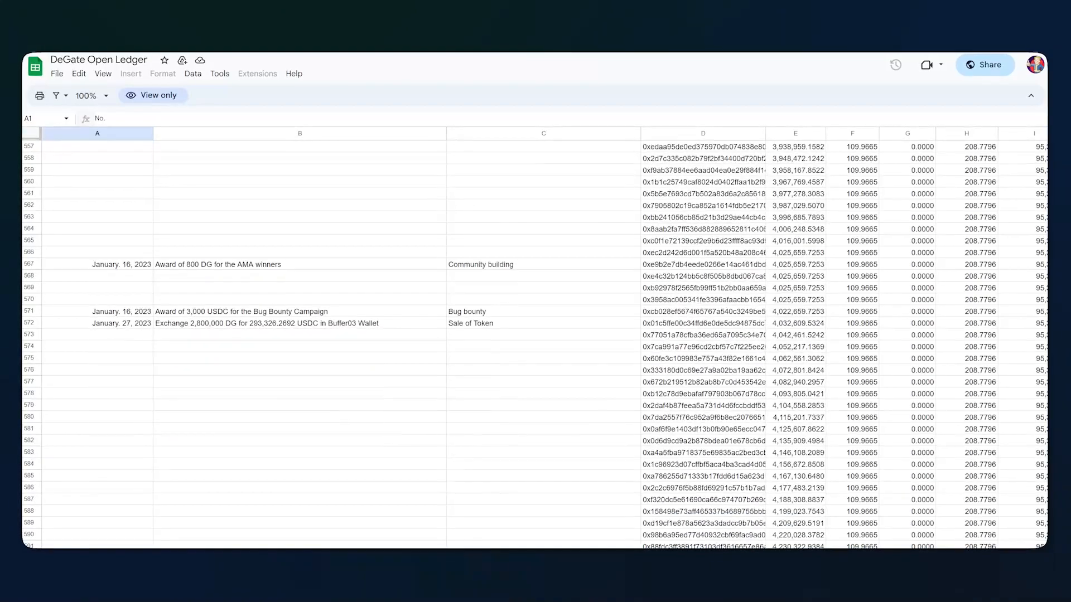
scroll(down, 3)
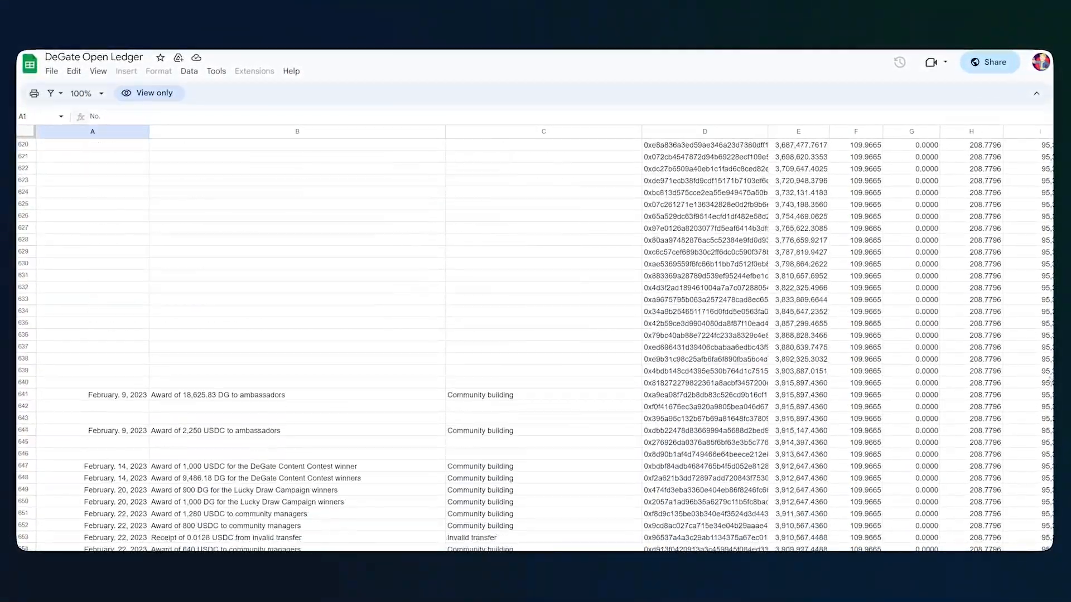
scroll(down, 3)
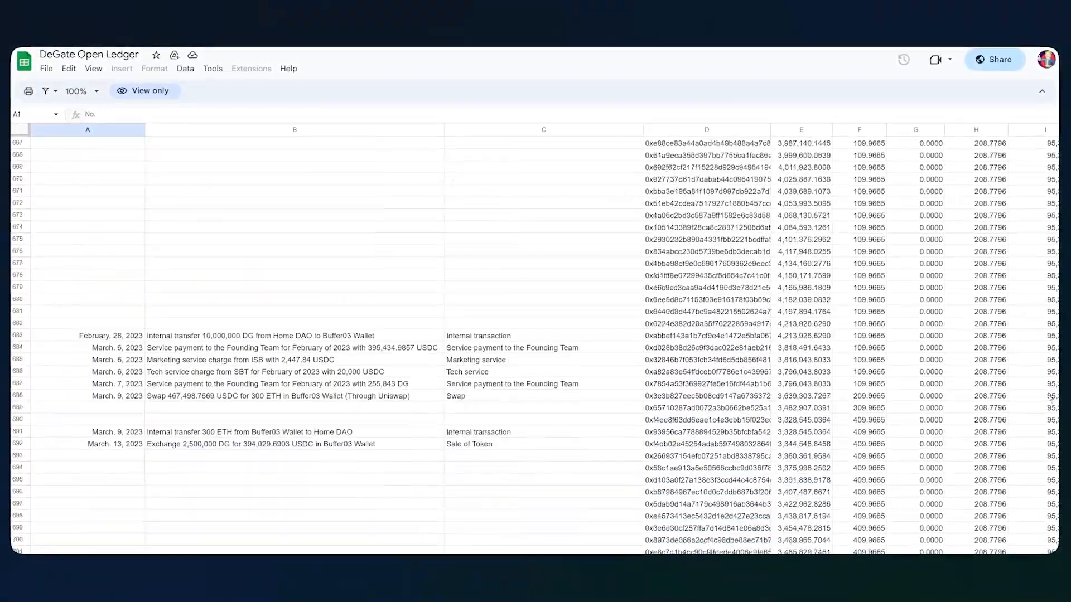
scroll(down, 3)
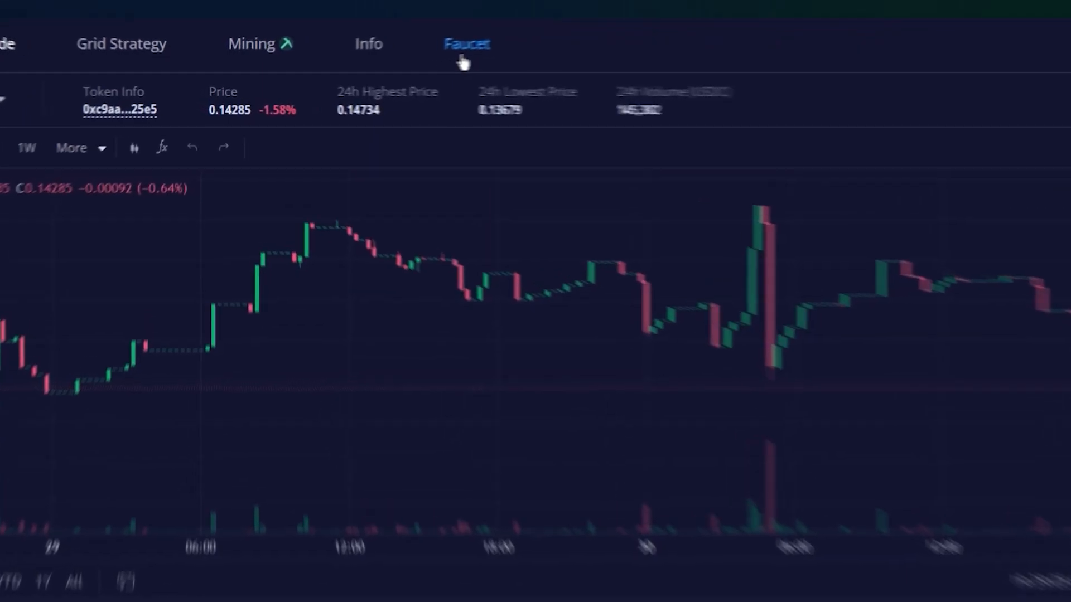
Go to the Faucet section to show the 'Get Free Testnet Tokens on Goerli' guide.
click(466, 44)
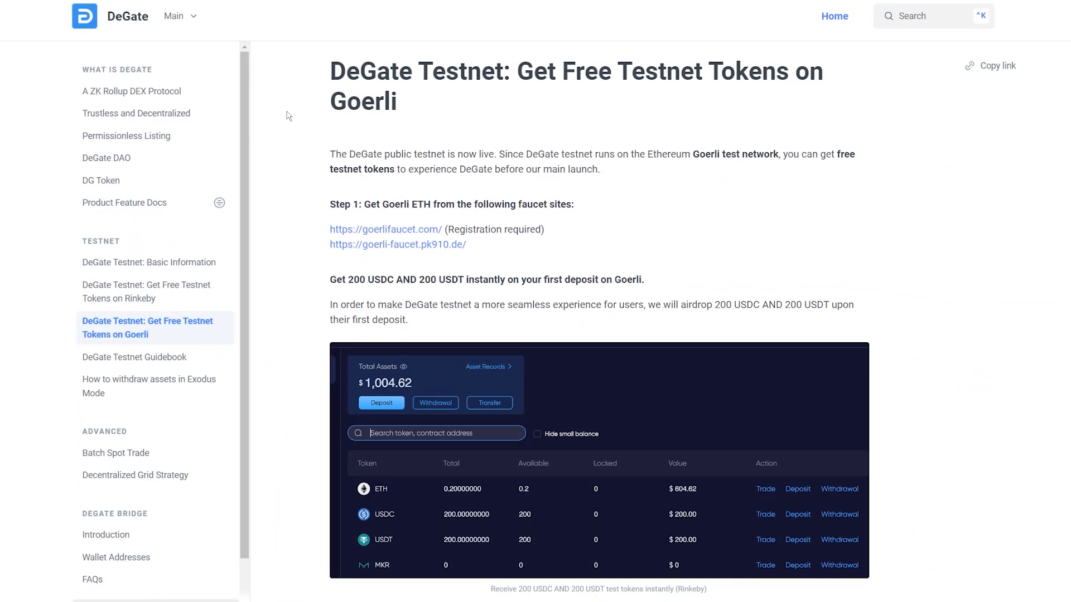
mouse_move(288, 131)
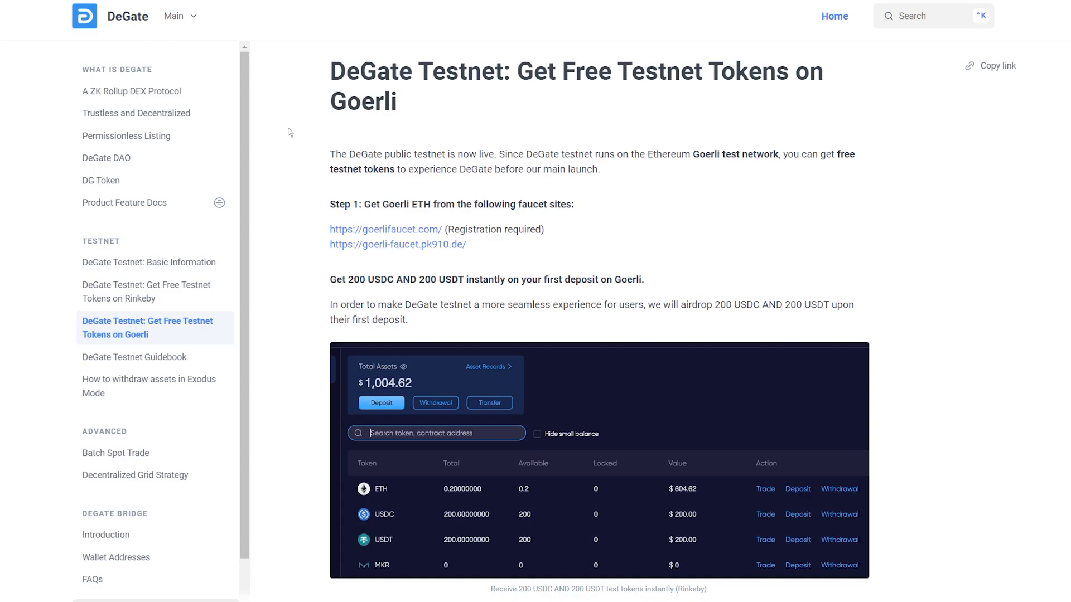
mouse_move(328, 266)
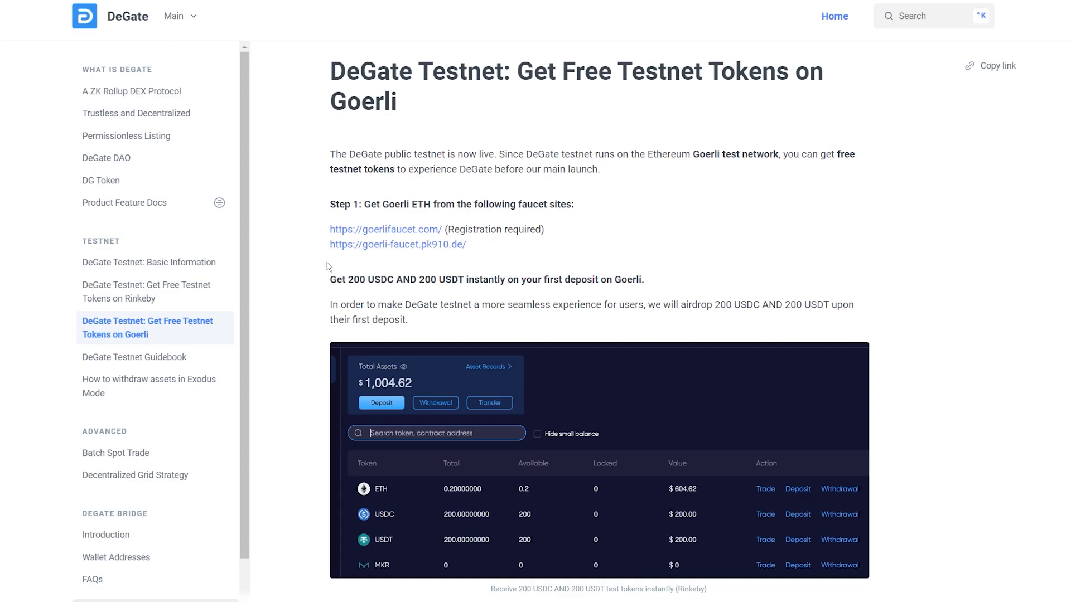
mouse_move(302, 335)
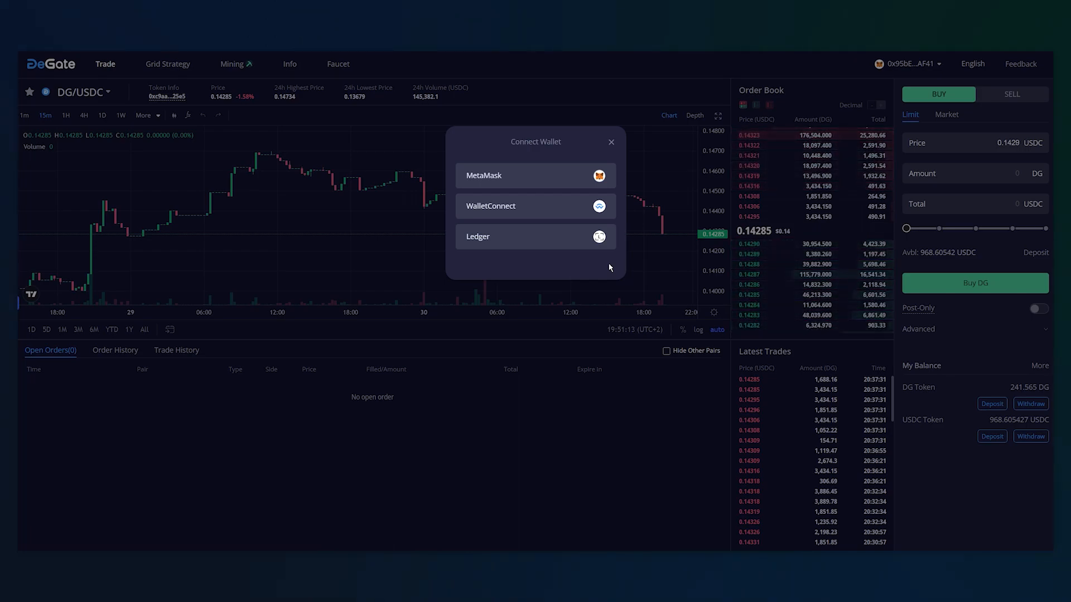
mouse_move(535, 237)
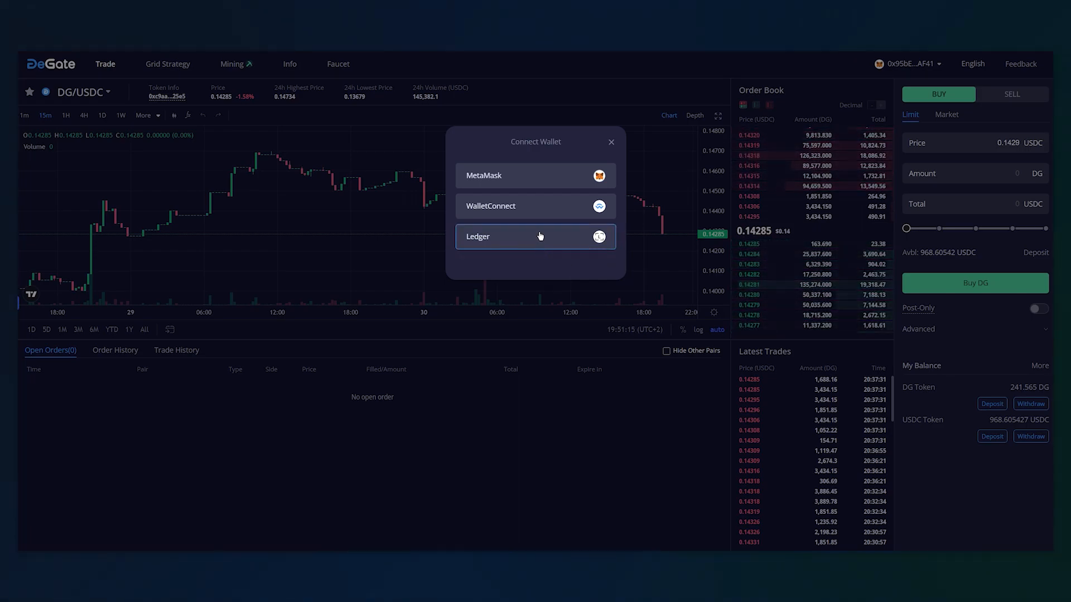
mouse_move(537, 207)
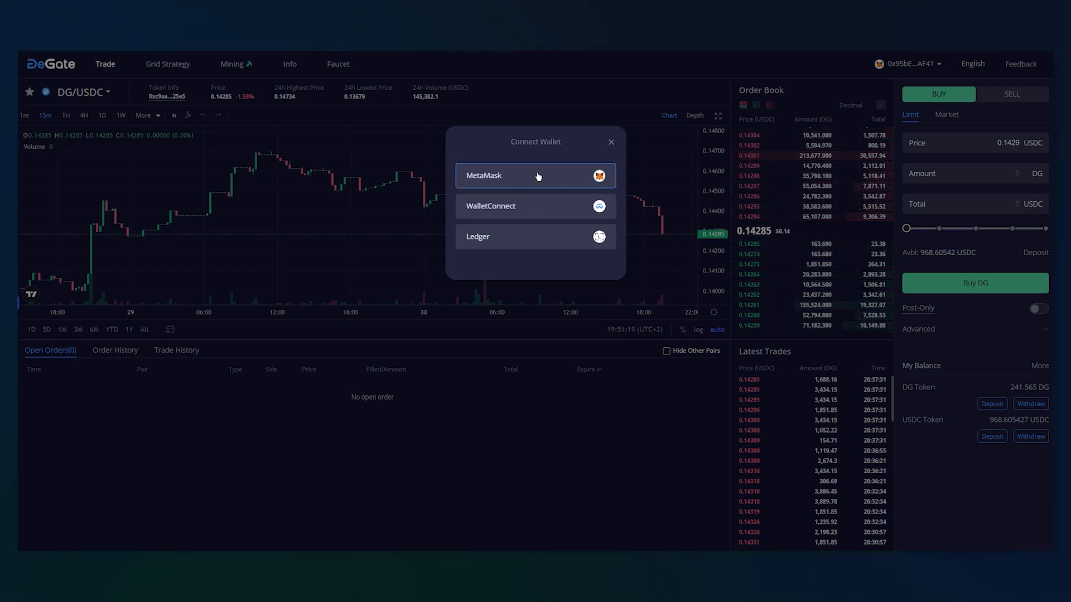
Choose MetaMask in the Connect Wallet dialog to link the wallet to DG/USDC trading.
click(535, 175)
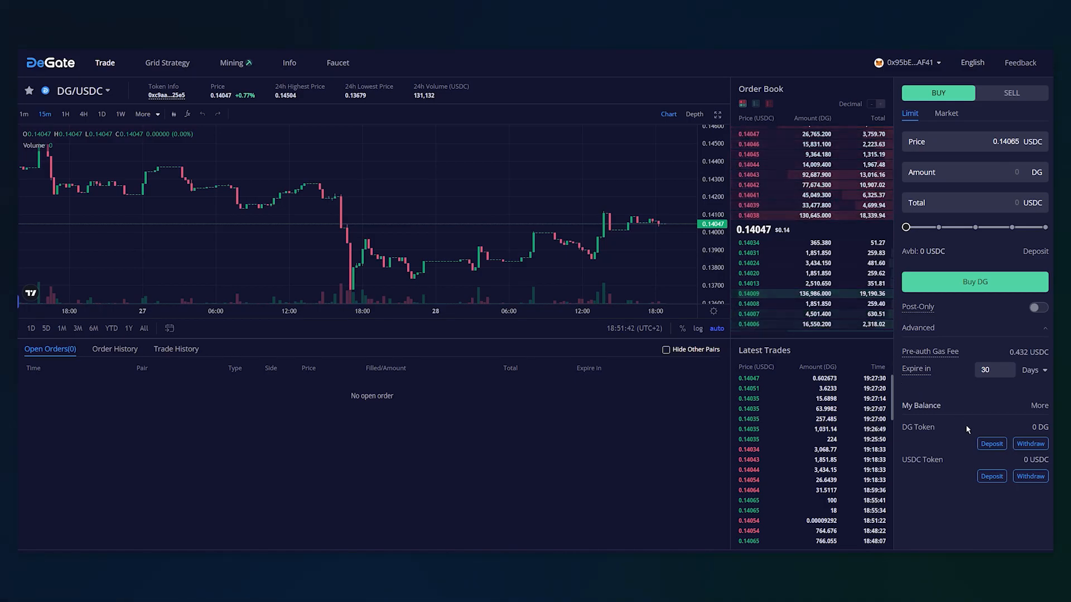
Deposit 0.05 ETH from My Balance into the DeGate account.
click(990, 443)
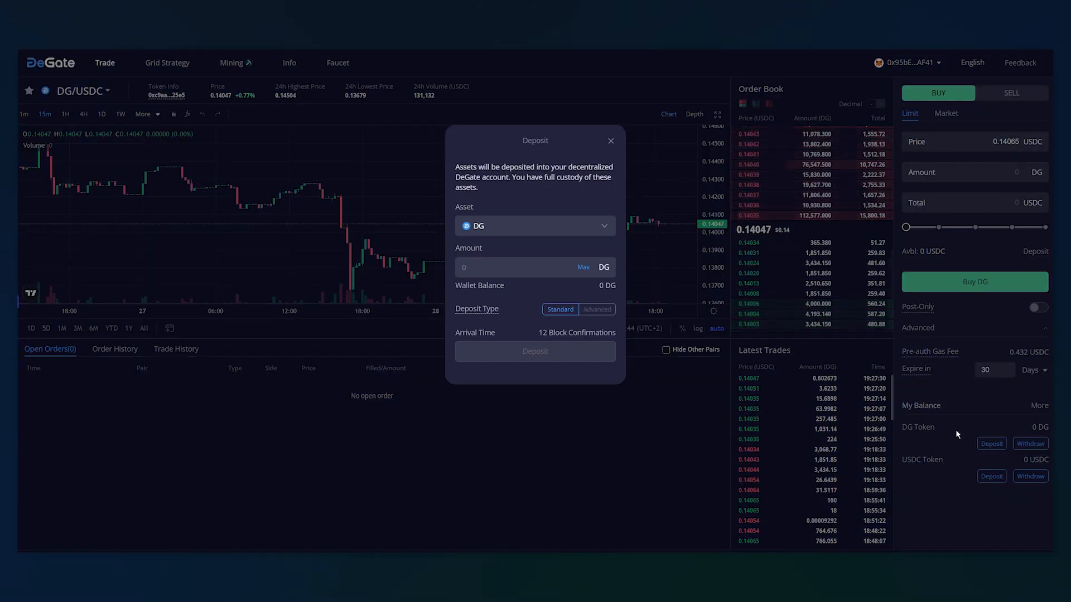
click(534, 225)
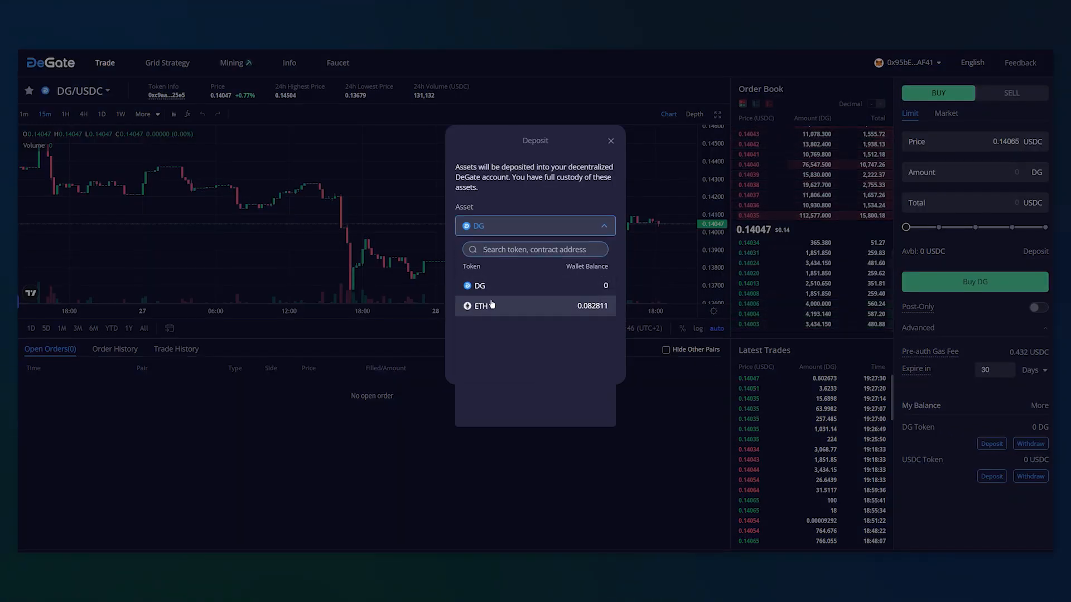
click(480, 306)
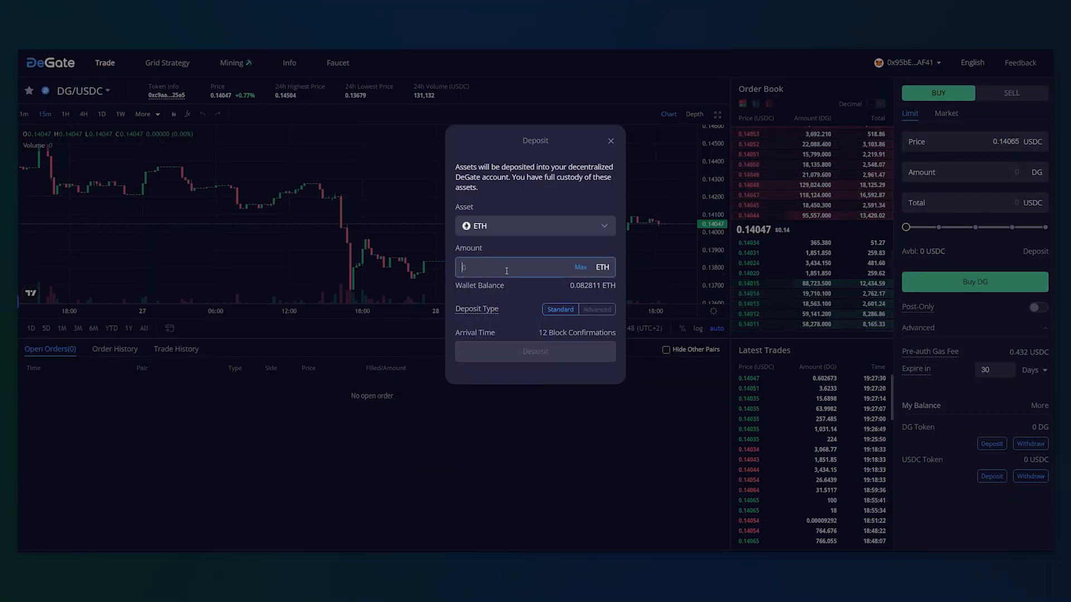
text(0.05)
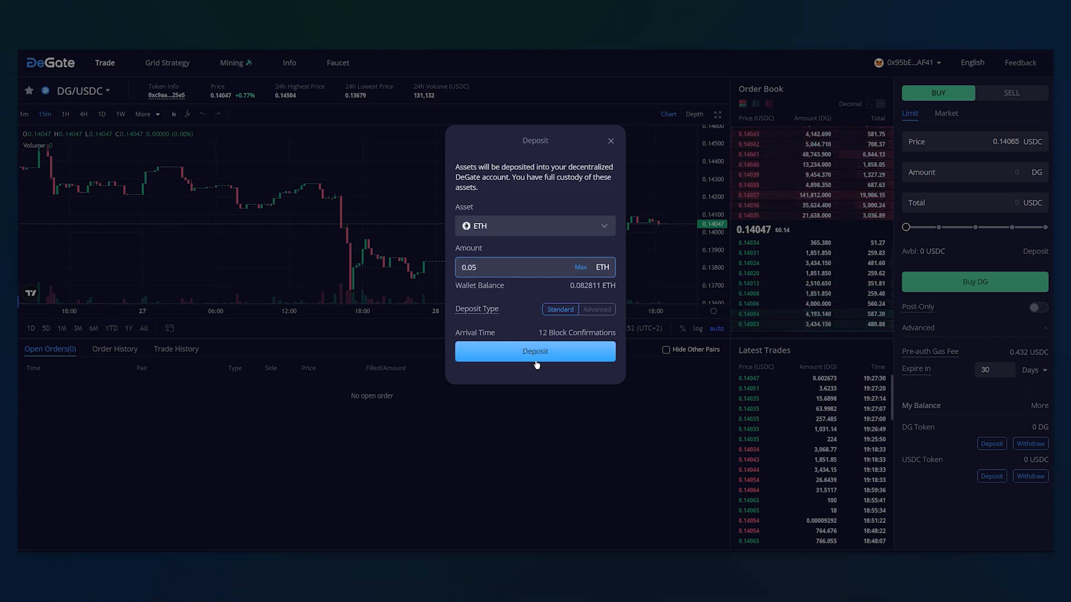
click(534, 352)
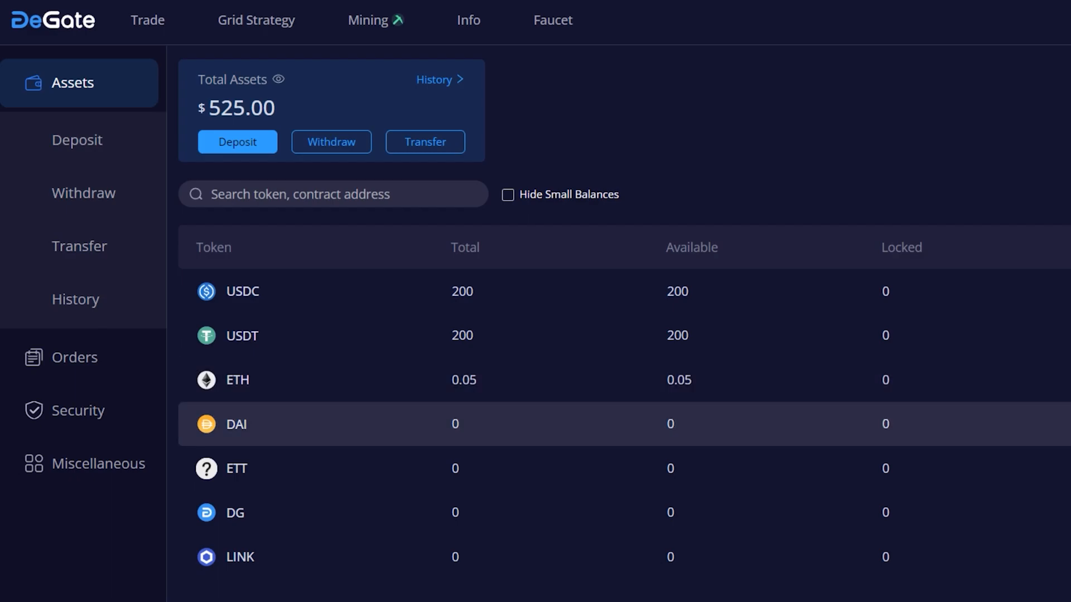
Return via Trade in the top navigation to the DG/USDC market page.
click(147, 20)
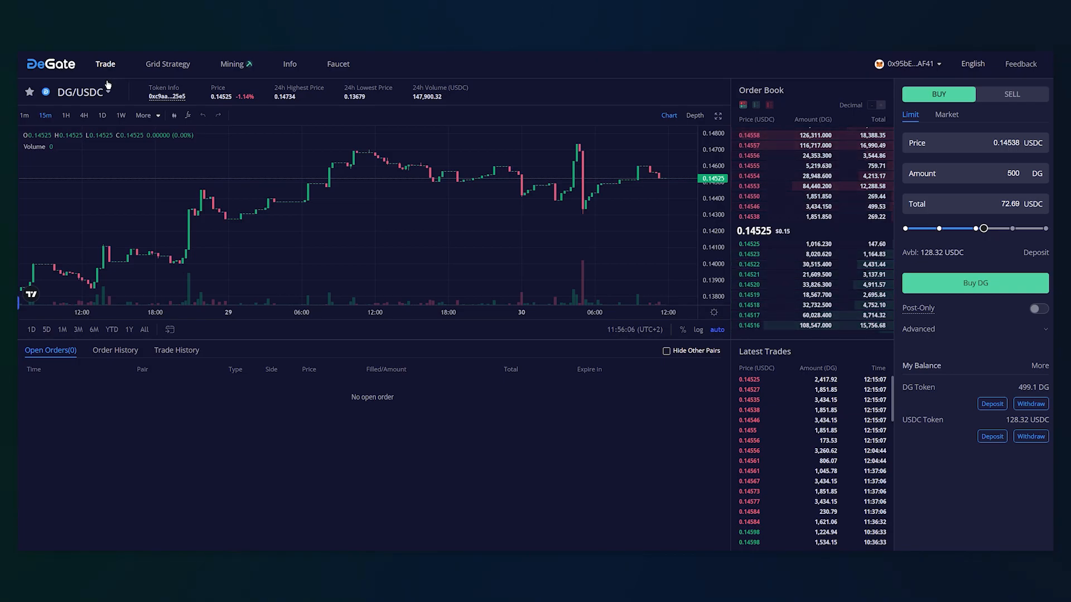
click(82, 92)
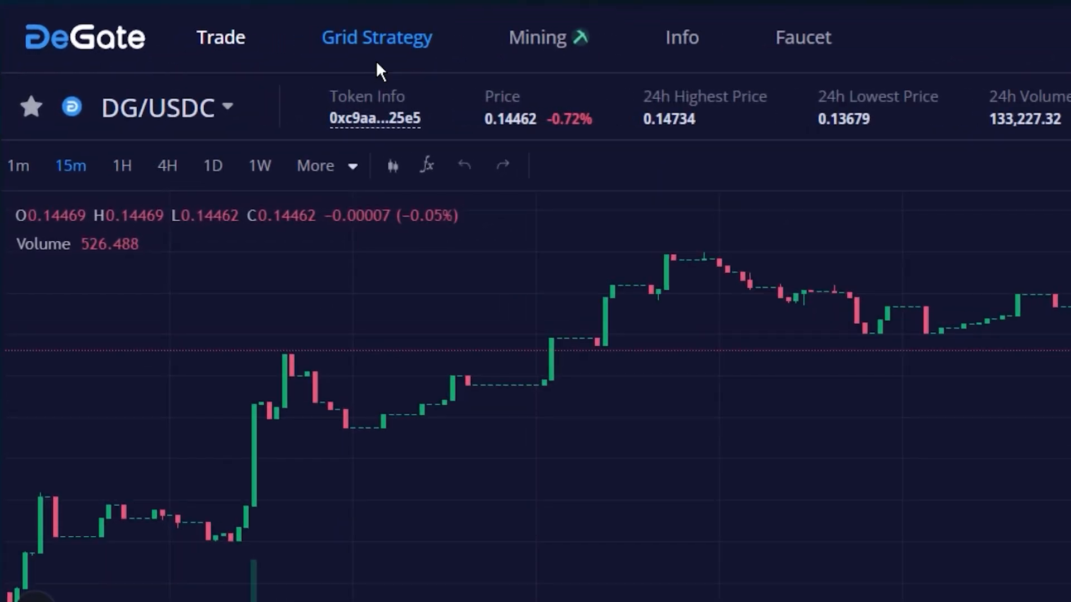
Load the Auto tab's suggested DG/USDC grid parameters (0.13268–0.15177 range, 2 grids) into manual setup.
click(376, 38)
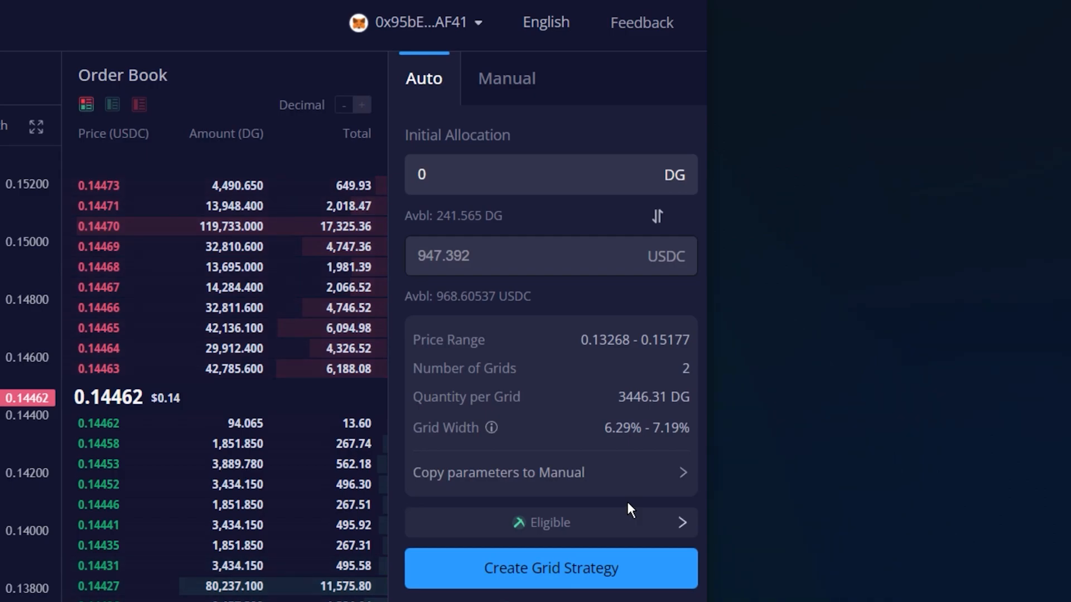
click(533, 174)
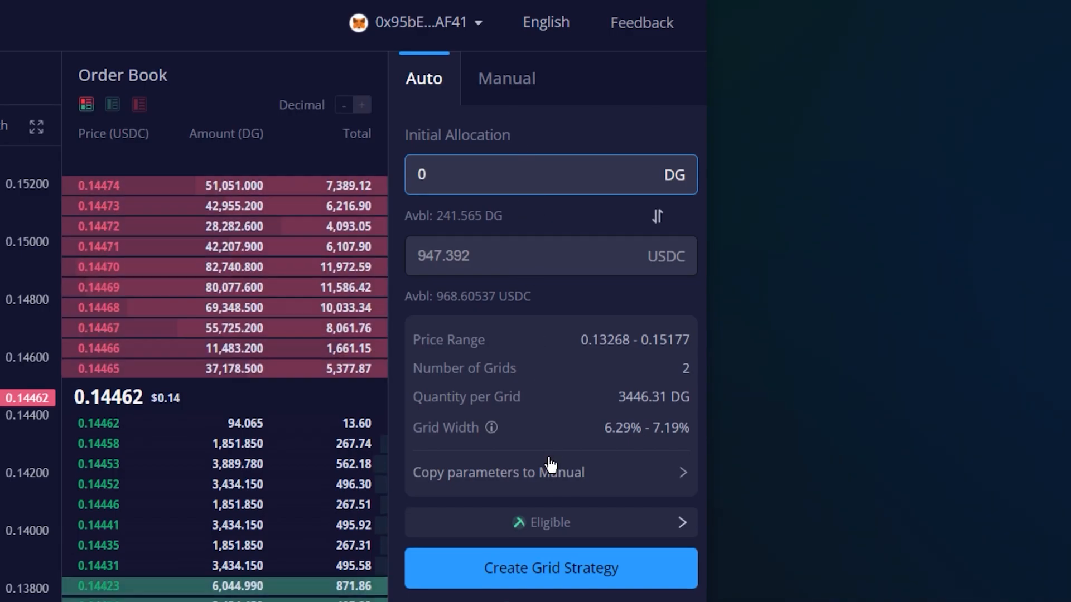
click(506, 78)
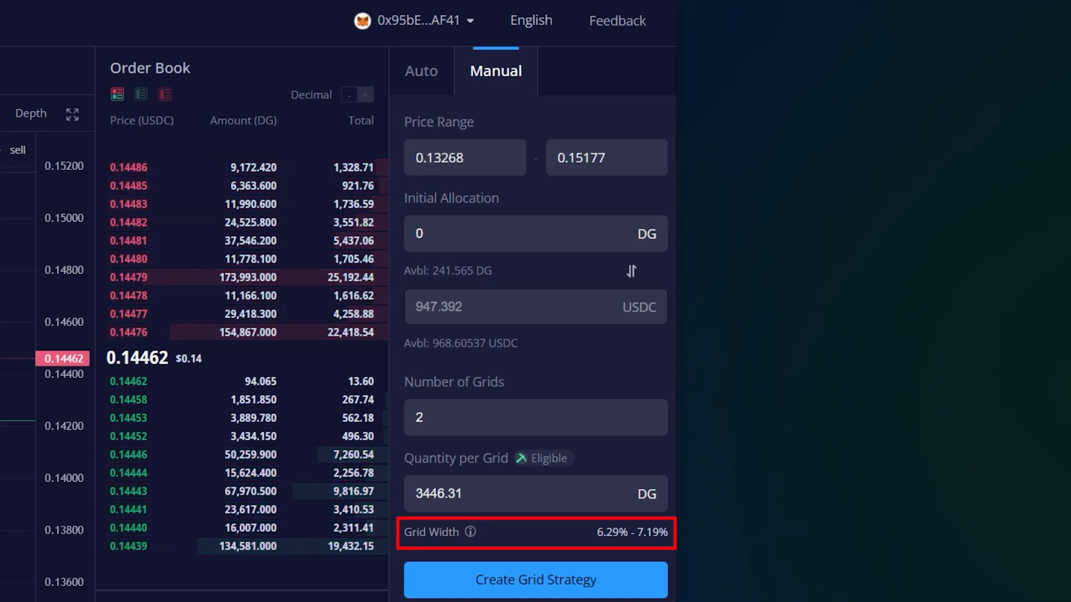
Under Advanced options, set the grid strategy to expire in 180 days.
scroll(down, 3)
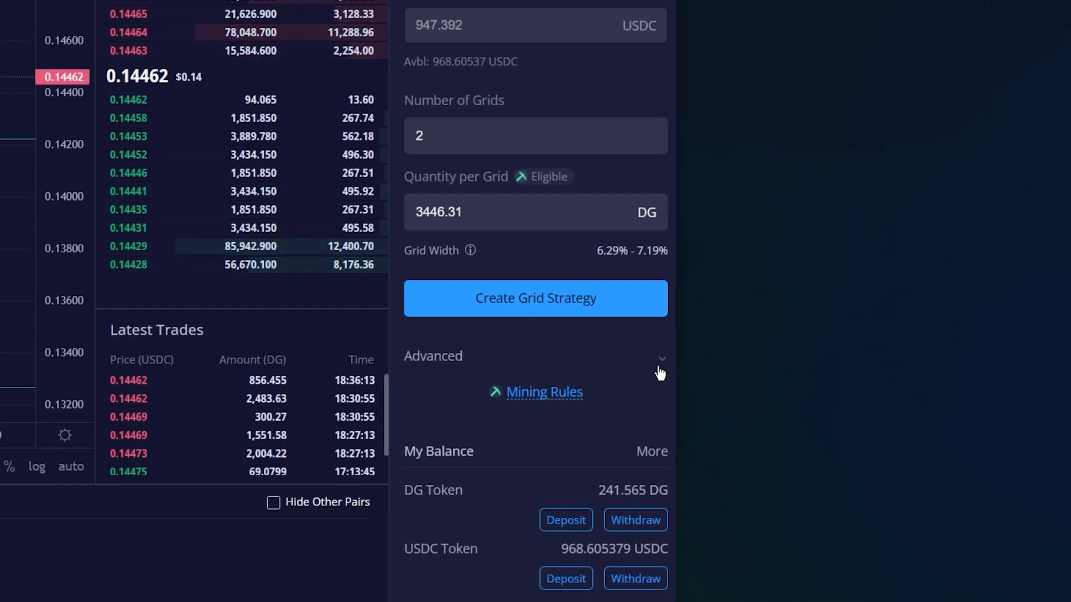
click(659, 356)
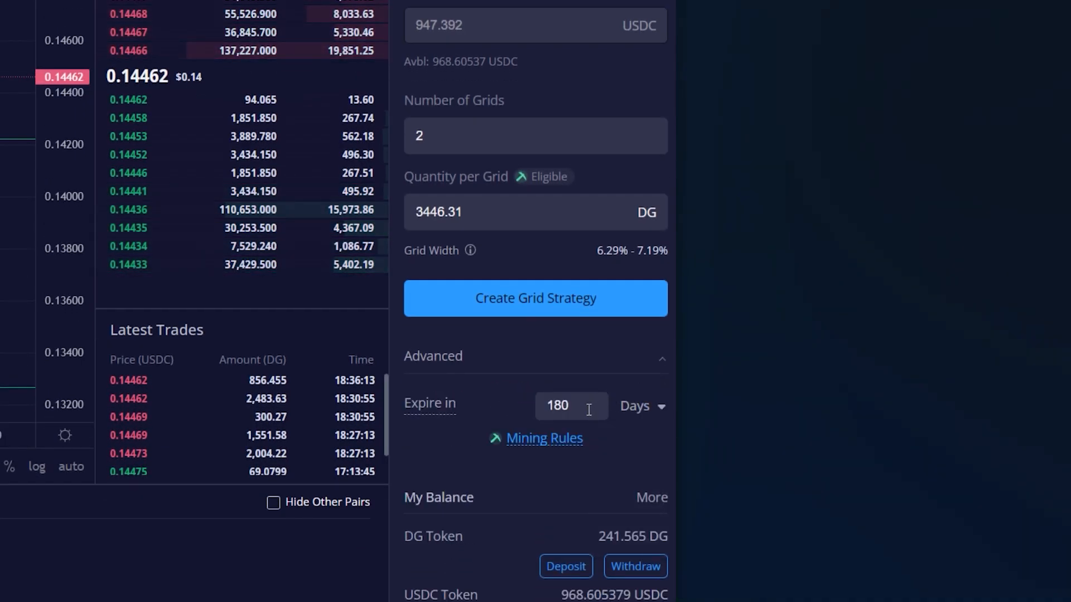
click(639, 406)
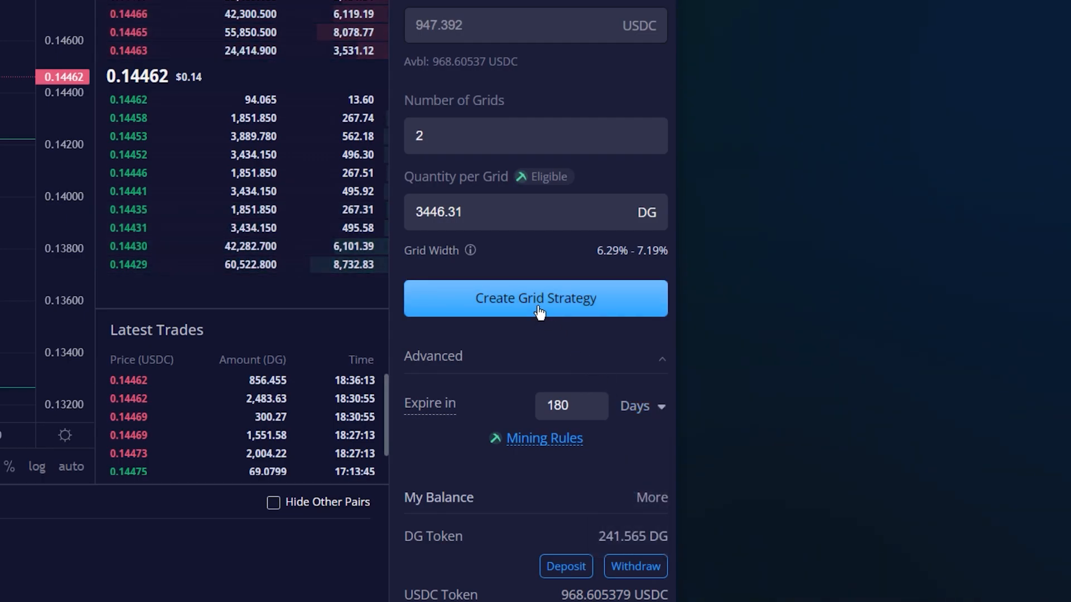
Create and confirm the grid strategy, then show its Eligible mining preview.
click(534, 298)
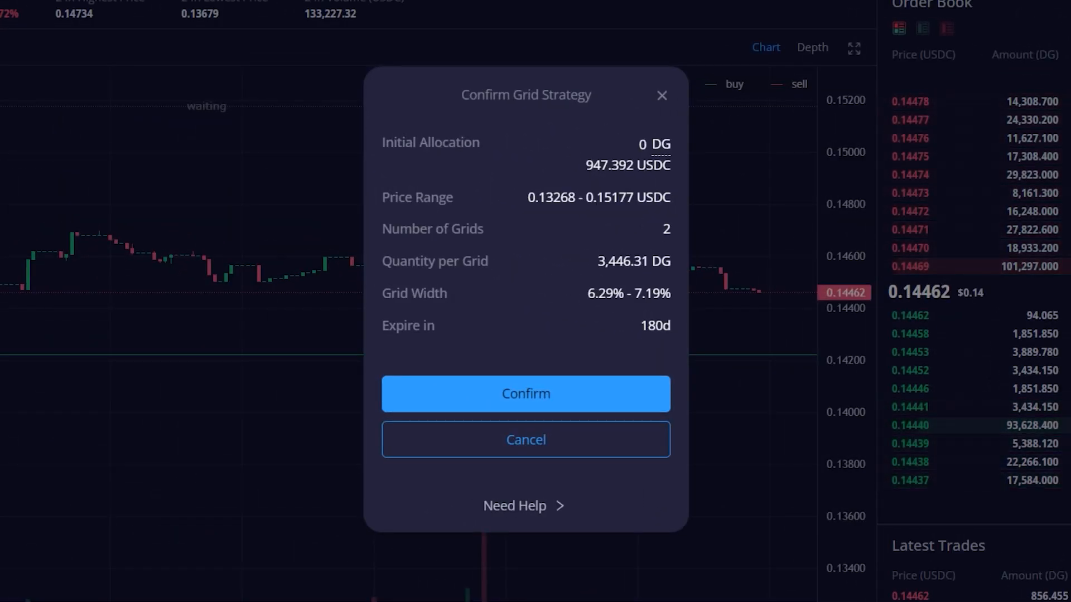
click(525, 439)
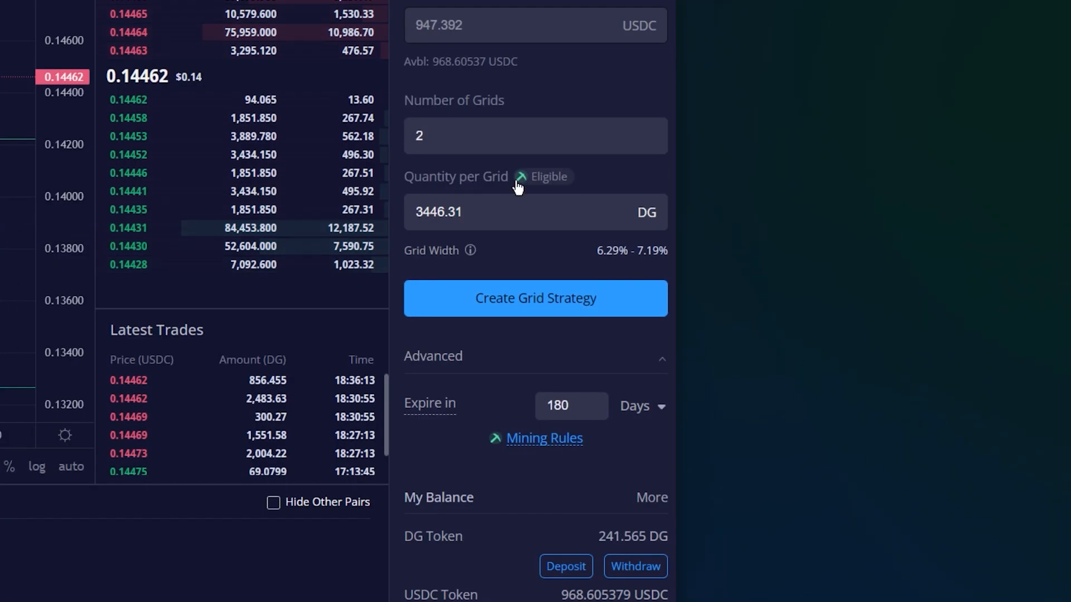
click(546, 176)
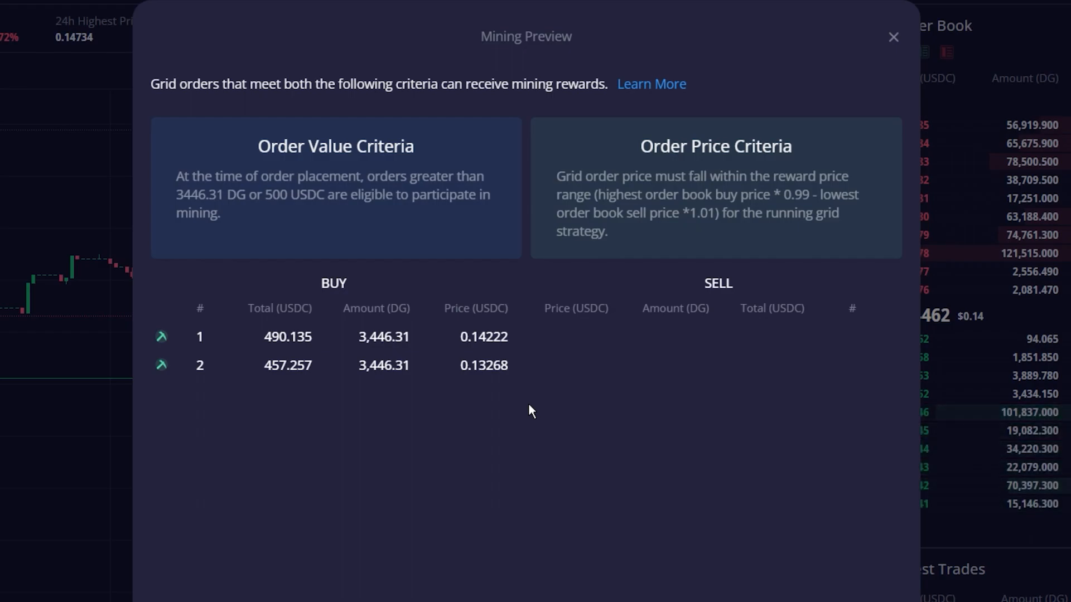